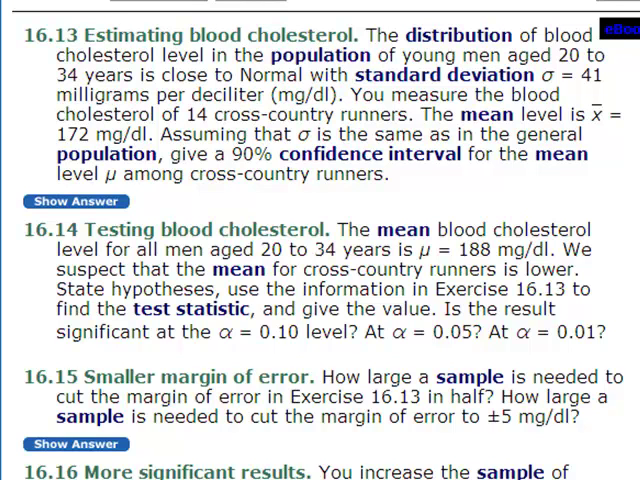
Step: Review Exercise 16.14 on runners' cholesterol and return to the homework document
double_click(424, 332)
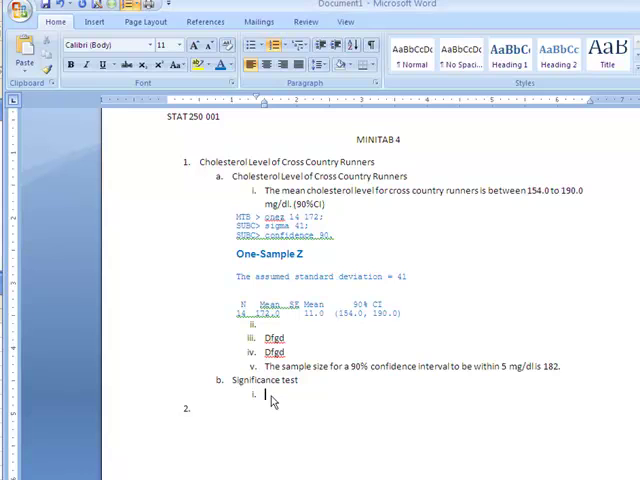
Step: Write 'The null and alternative hypothesis is H' with the H label subscripted via the Font dialog
text(The n)
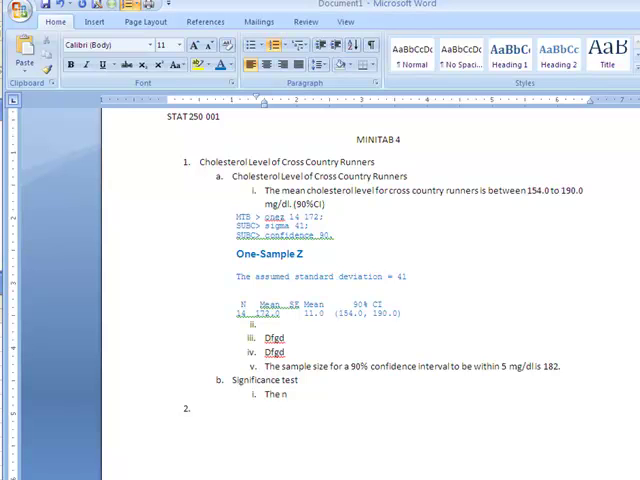
text(ull and altern)
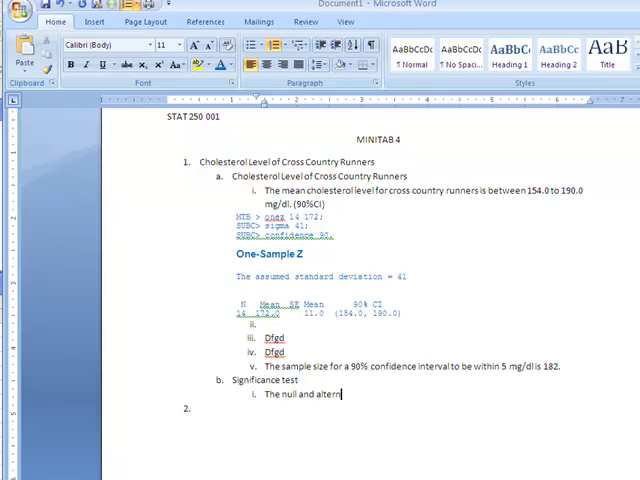
text(ative hypothesis is)
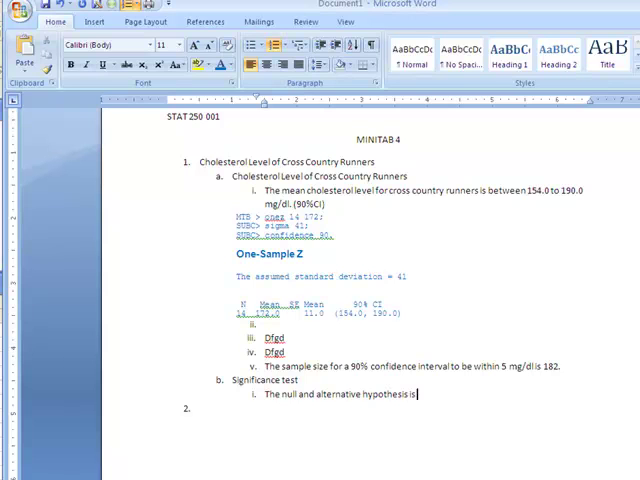
text(H)
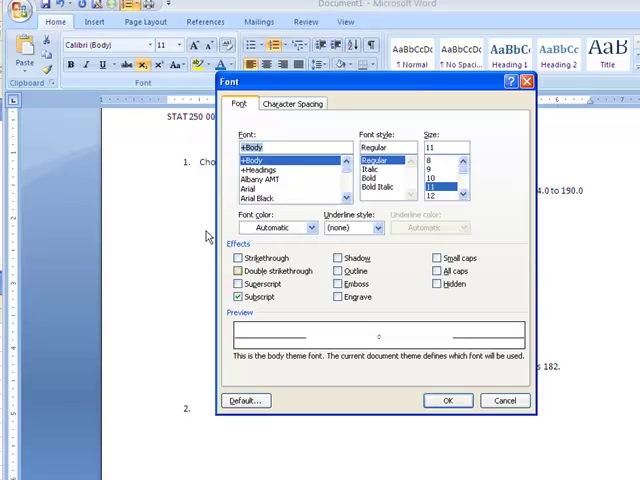
mouse_move(492, 116)
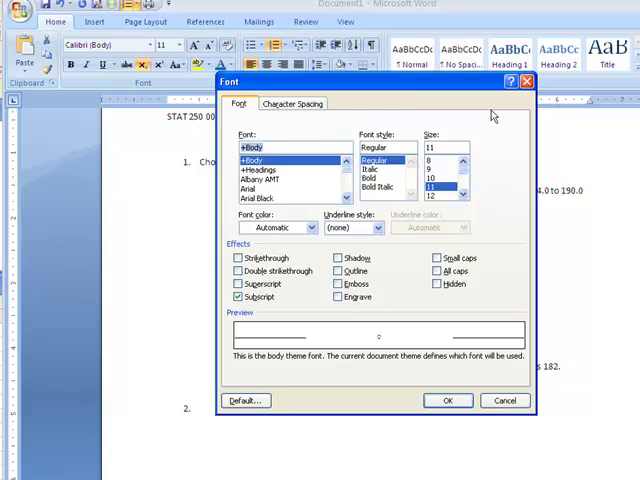
click(448, 400)
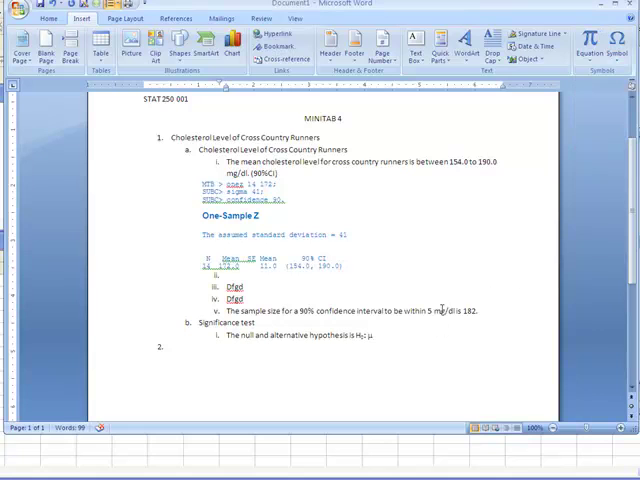
Step: Complete the hypotheses as μ = 188 vs Ha: m < 188
click(620, 38)
text(=)
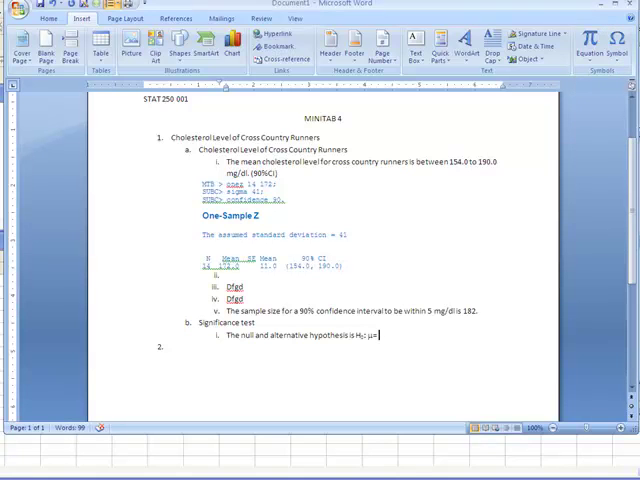
text(188)
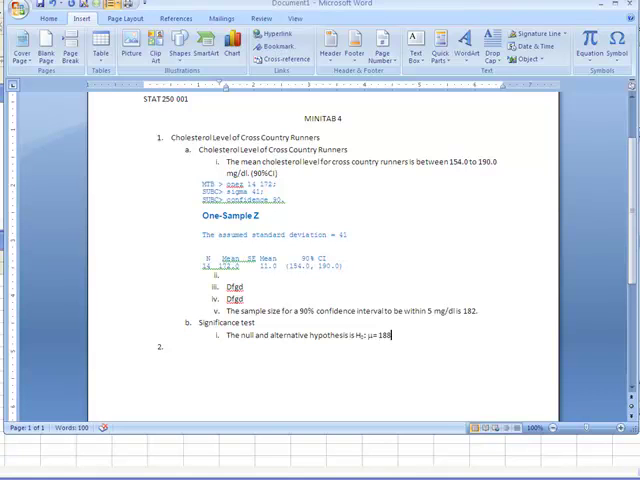
text(vs)
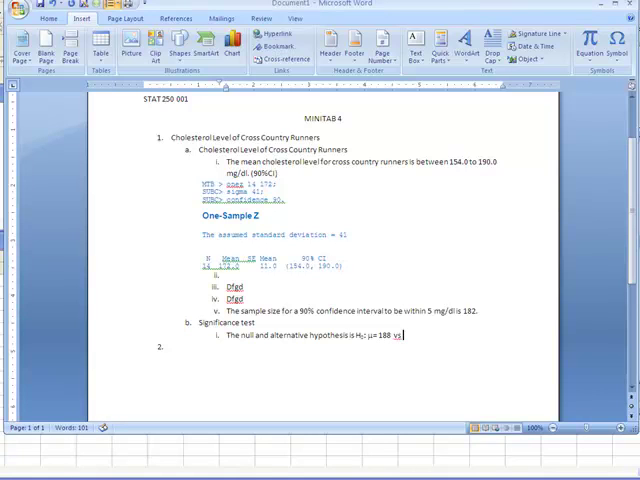
text(Ha:)
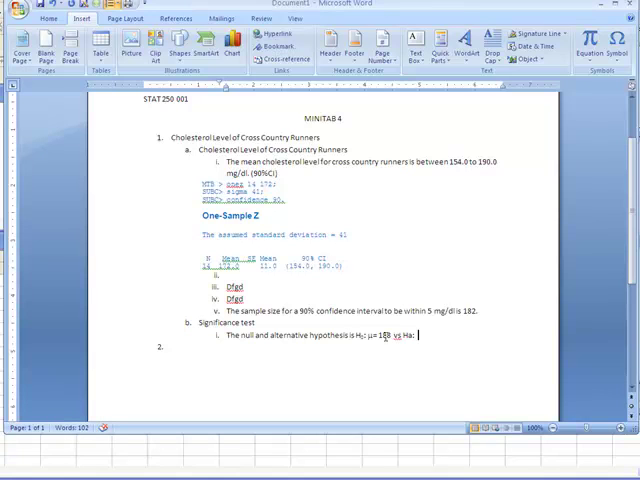
text(m)
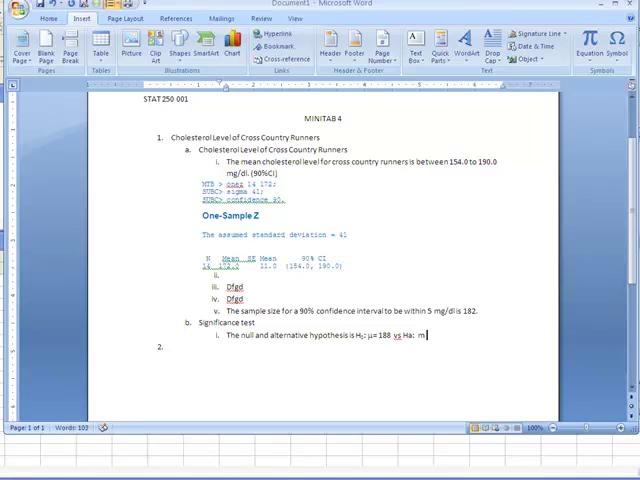
text(<)
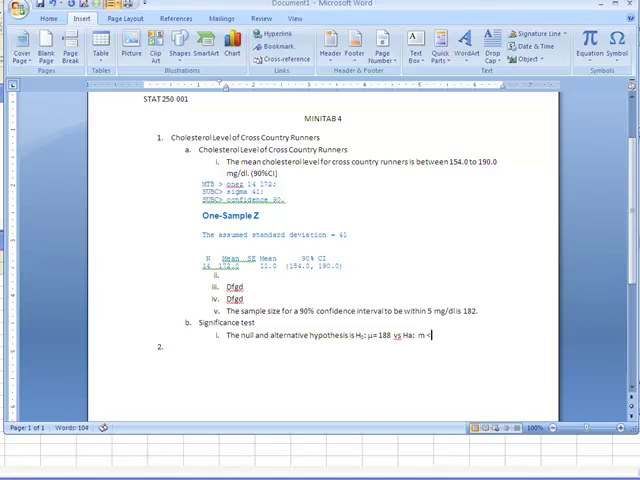
text(188)
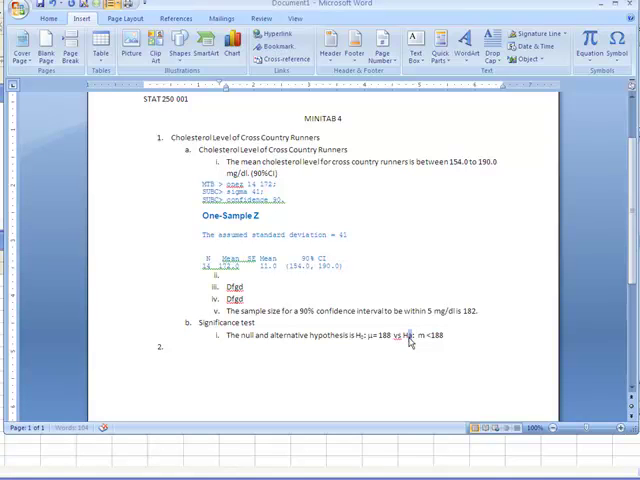
Step: Turn the m into μ with Symbol font and start 'The significance level is'
click(48, 18)
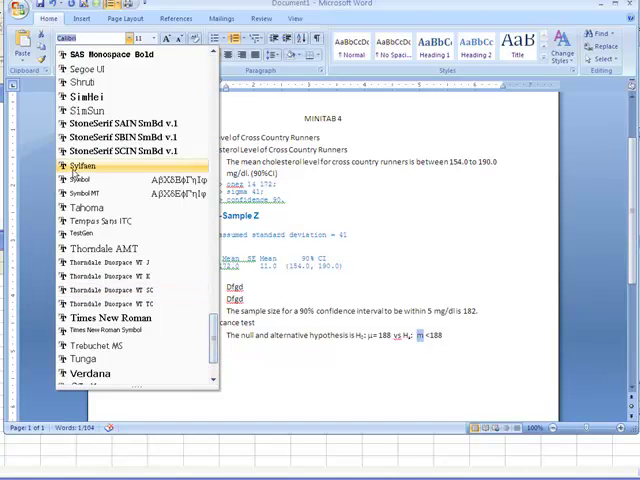
click(78, 164)
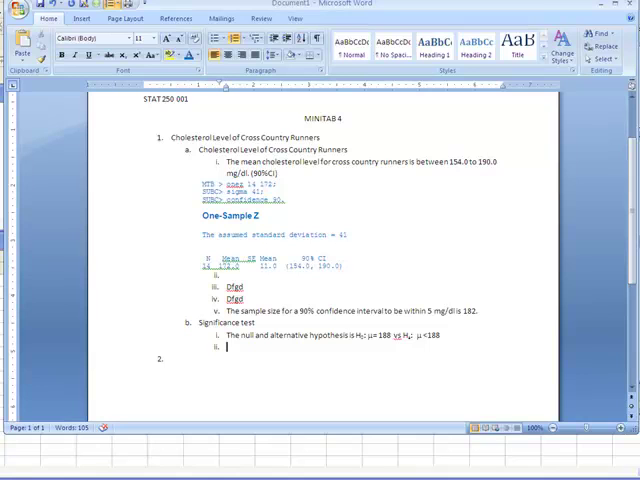
text(The significa)
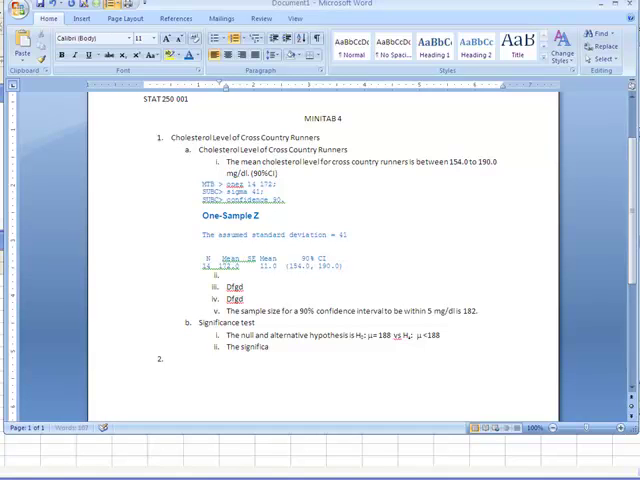
text(nce level is 0.05.)
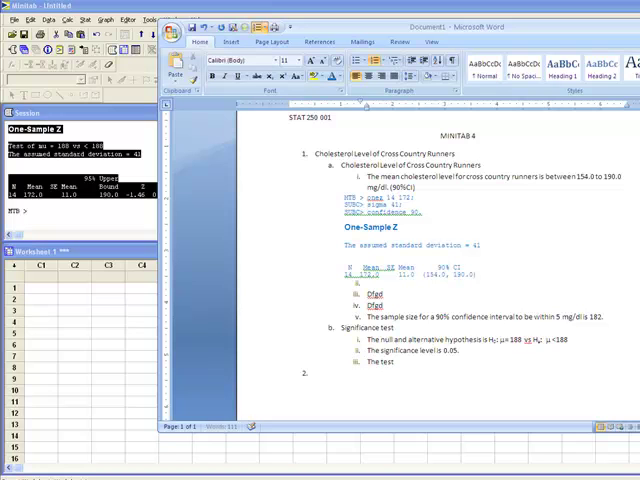
Step: Record the test statistic as -1.46
text(statistic is)
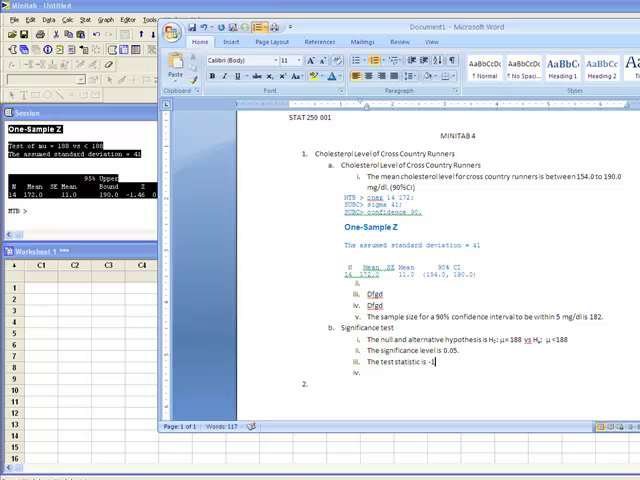
text(-1.46)
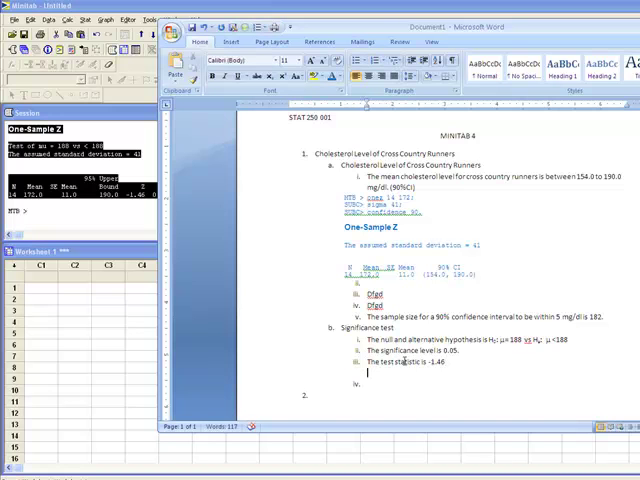
scroll(down, 3)
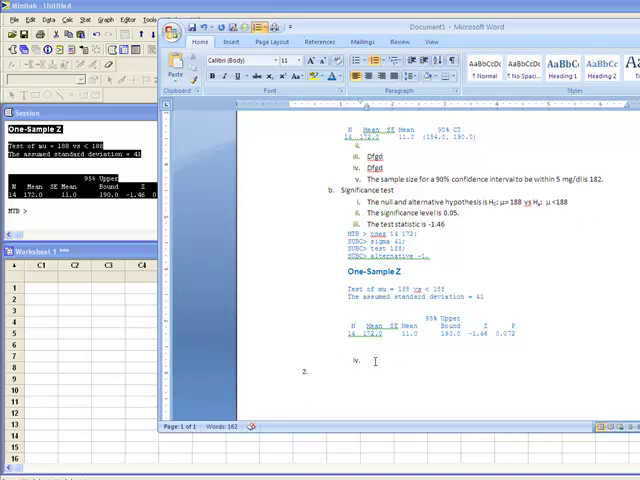
Step: Answer part iv: the p-value is 0.072
text(The p-value)
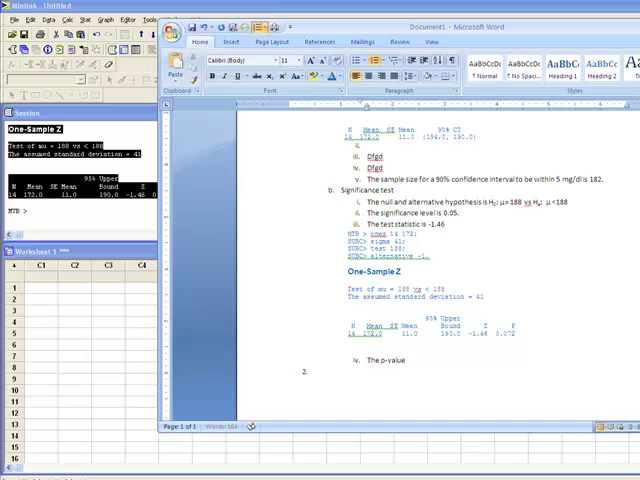
text(is)
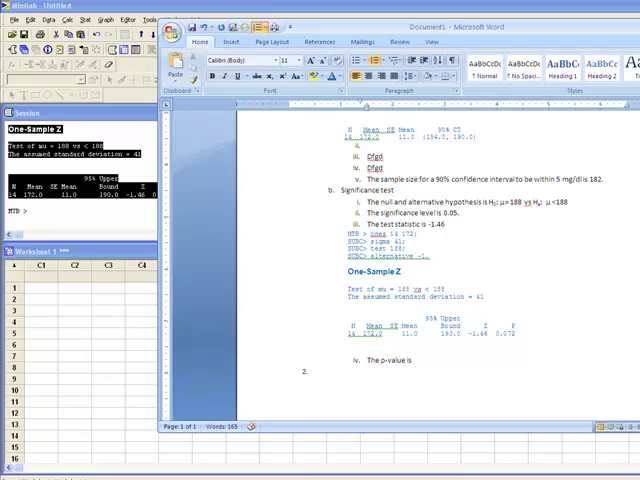
text(0.072.)
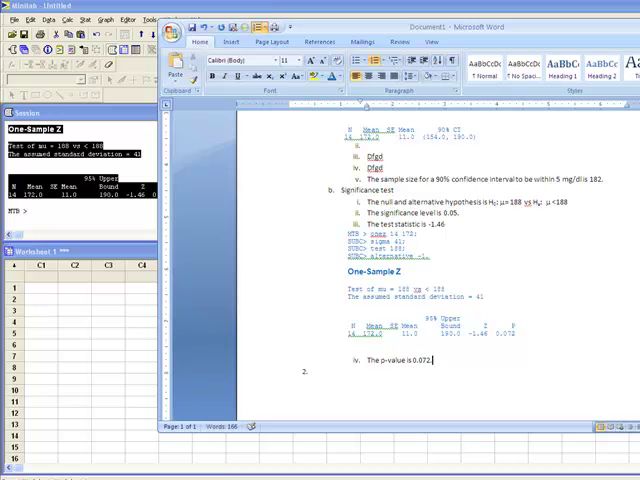
key(enter)
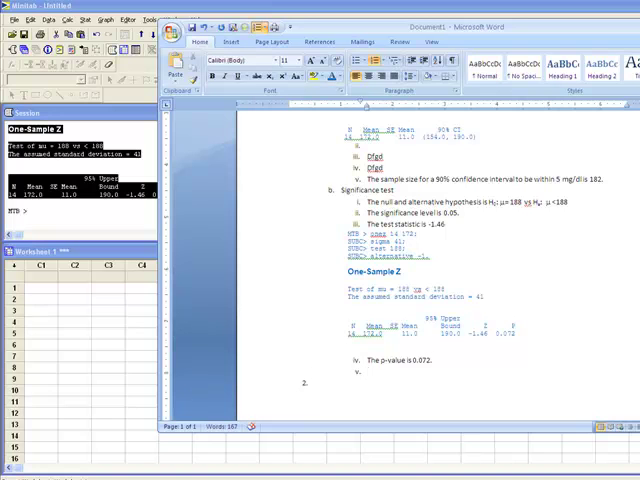
Step: Answer part v: would not reject at a 0.05 significance level, and label item vi
text(I would not reject at a 0.05 significance)
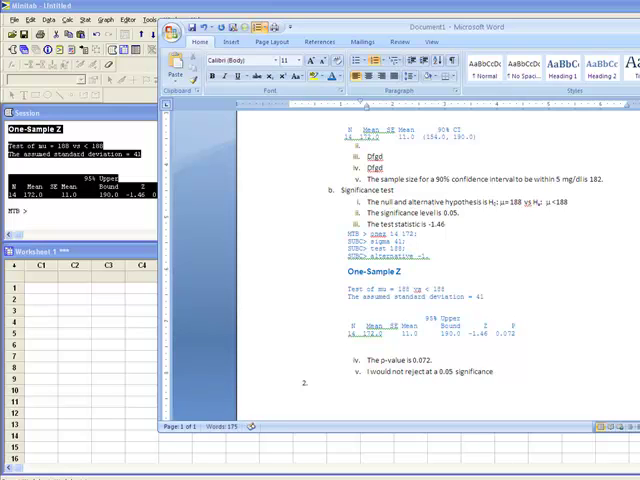
text(level.)
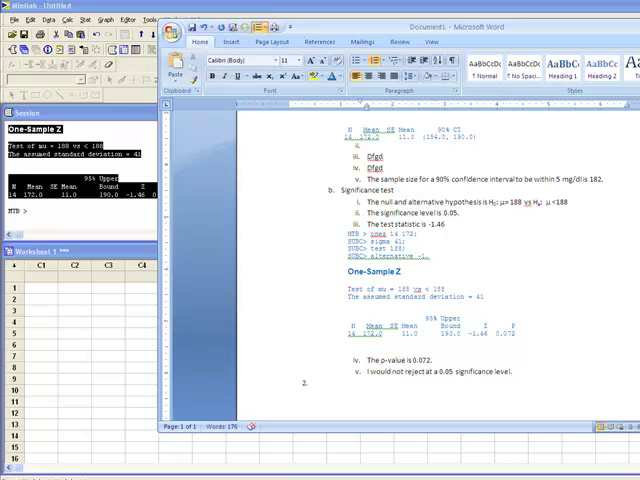
text(vi.)
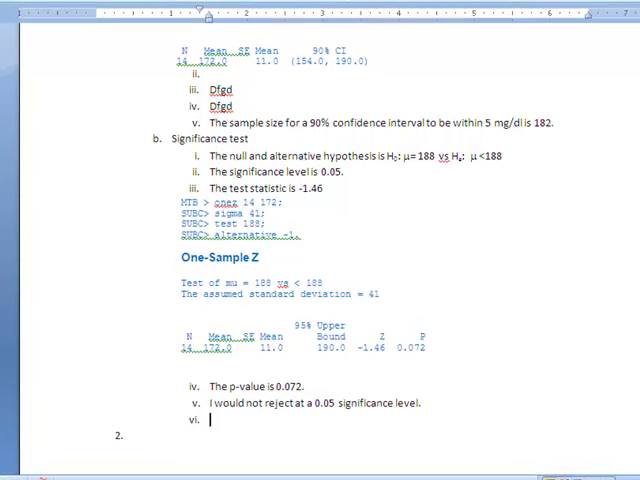
Step: Write 'At a 0.05 significance level there is insufficient evidence to support the claim that'
text(At a 0.05 significance level there is insufficient evidence to support the claim that cross country runners have cholesterol levels lower than 188 mg/dl.)
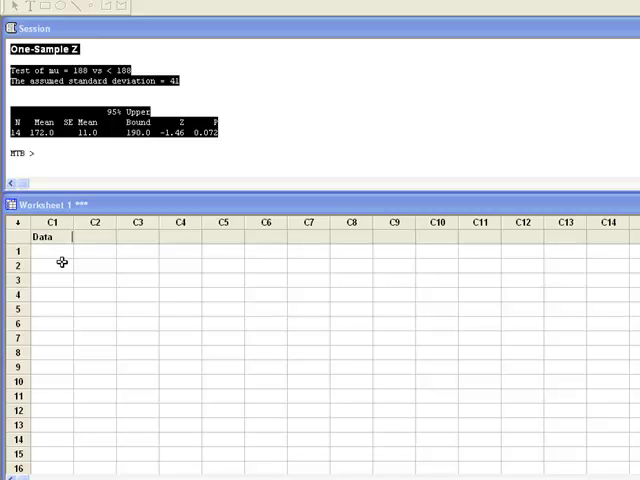
Step: Enter the nine Data values 10, 11, 12, 11, 13, 10, 10, 13, 11 into column C1
click(52, 250)
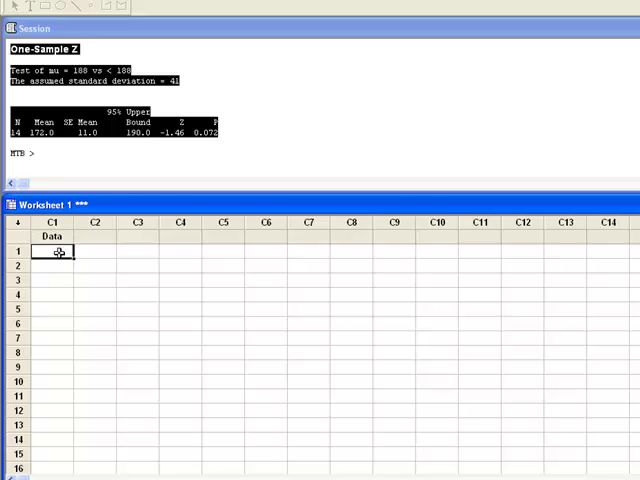
text(10)
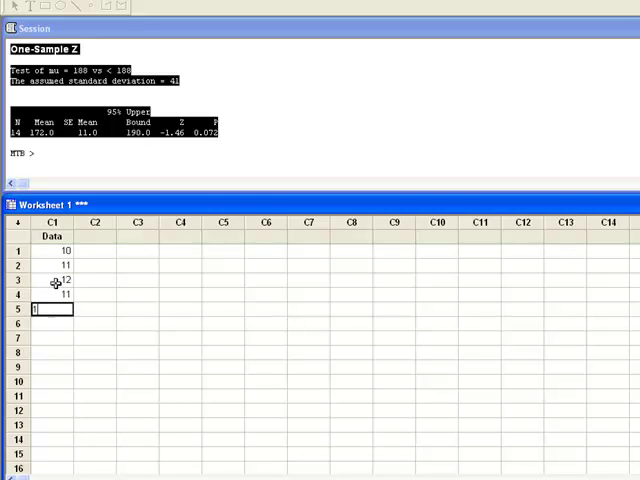
text(13)
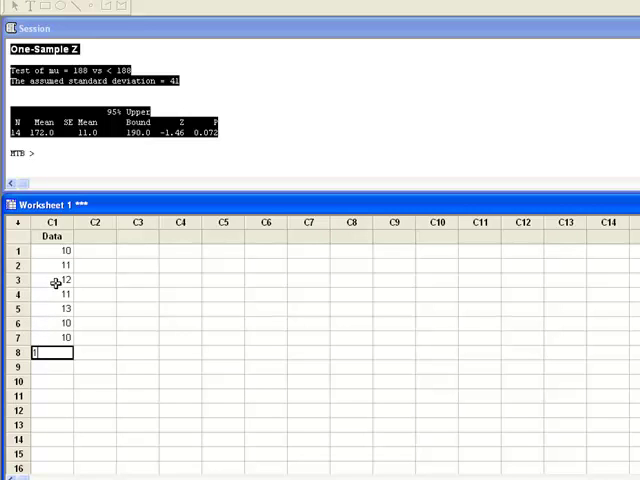
text(13)
click(52, 366)
text(11)
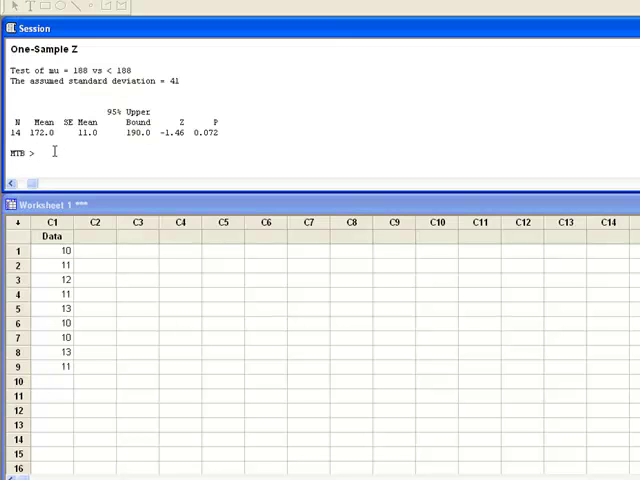
Step: Run 'onez c1;' with 'sigma .1;' and 'confidence 95.' in the Session window
text(onez)
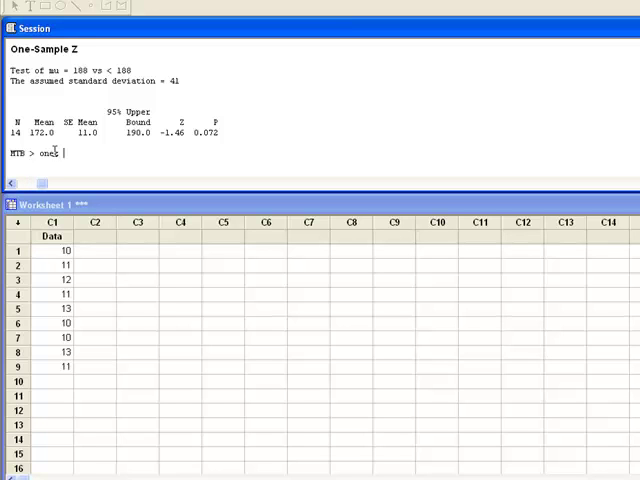
text(c1;)
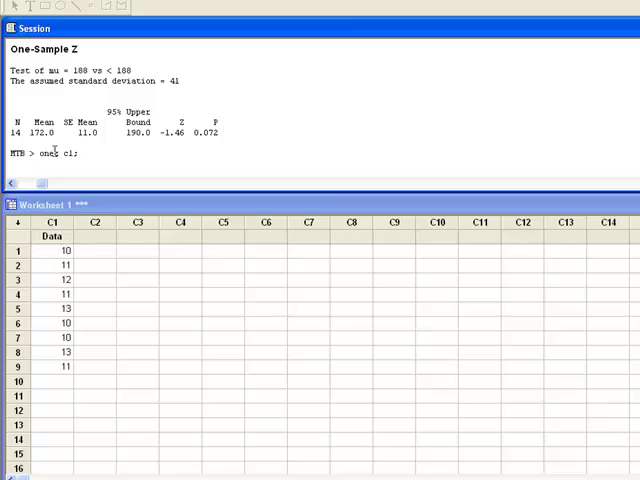
key(enter)
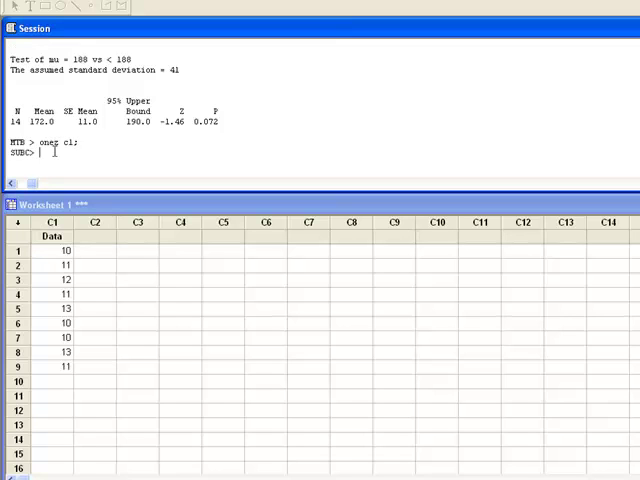
text(sign)
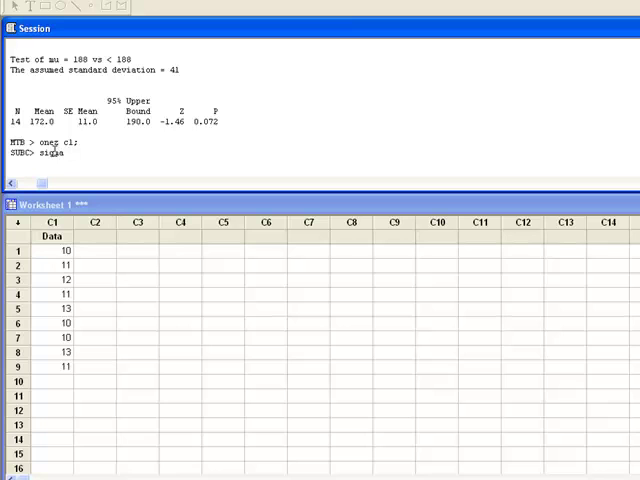
text(.1;)
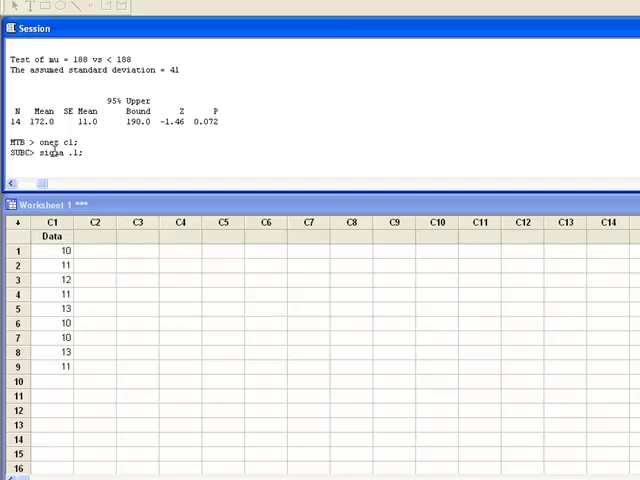
text(confidence 95.)
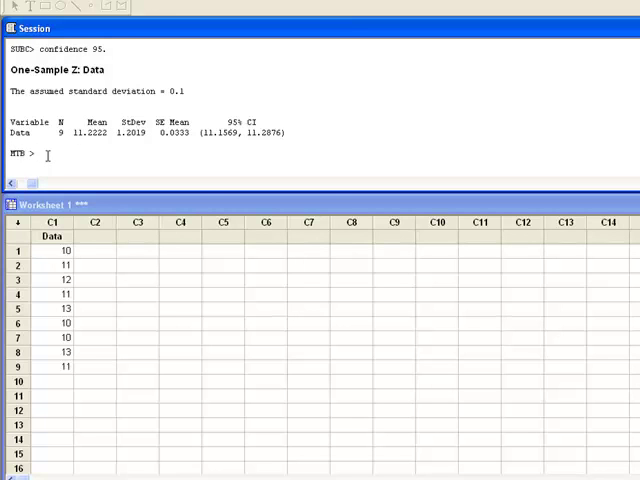
click(46, 154)
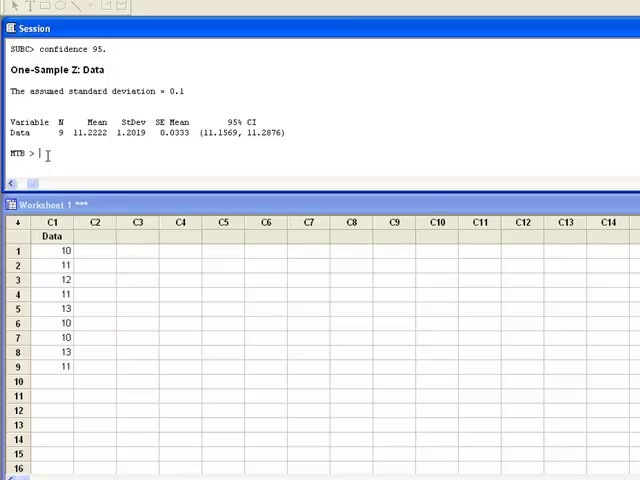